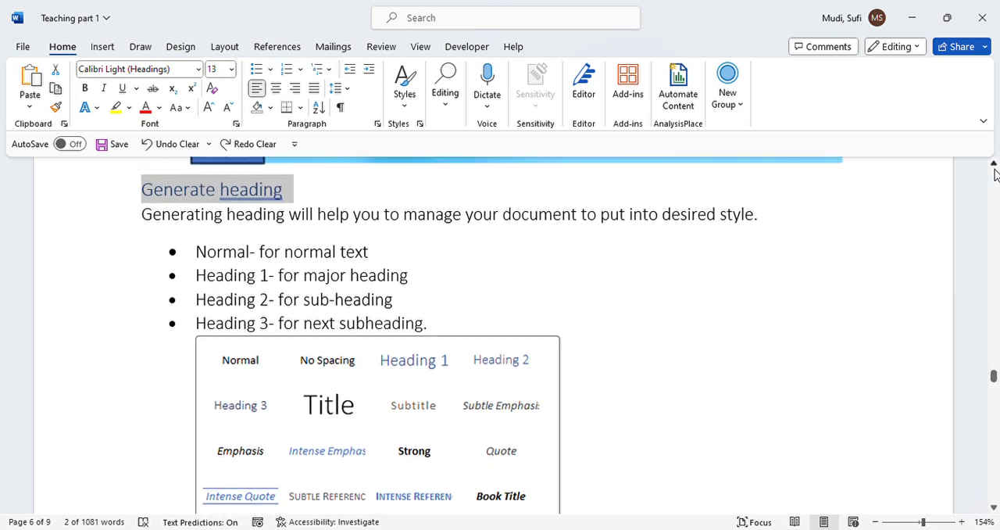
- Place the cursor in the introduction and the Normal bullet, showing page 1's Part 1: Home heading
scroll("down", 3)
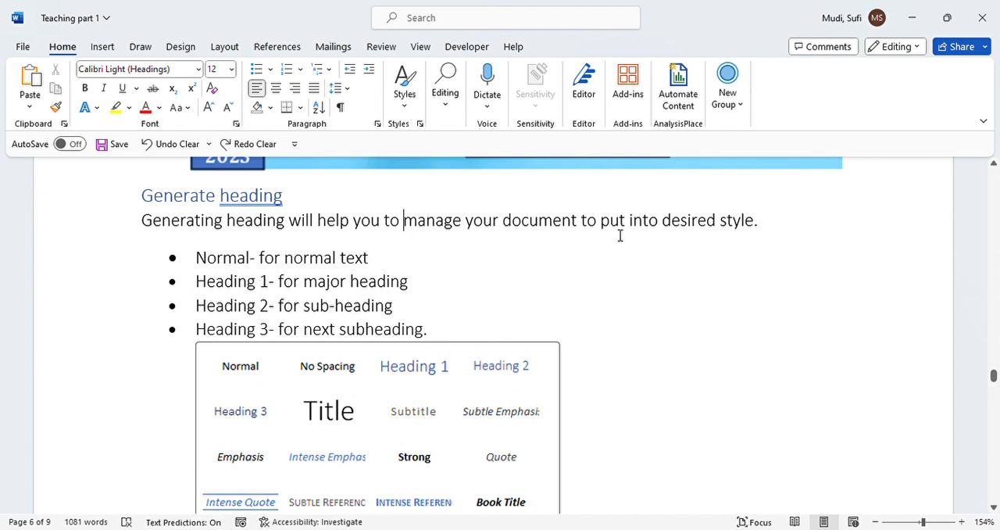
mouse_move(994, 166)
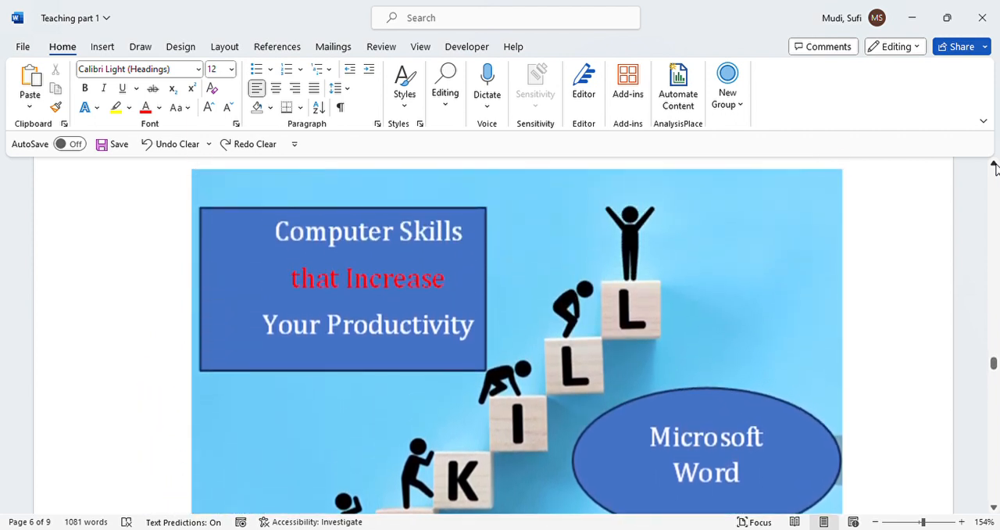
mouse_move(975, 410)
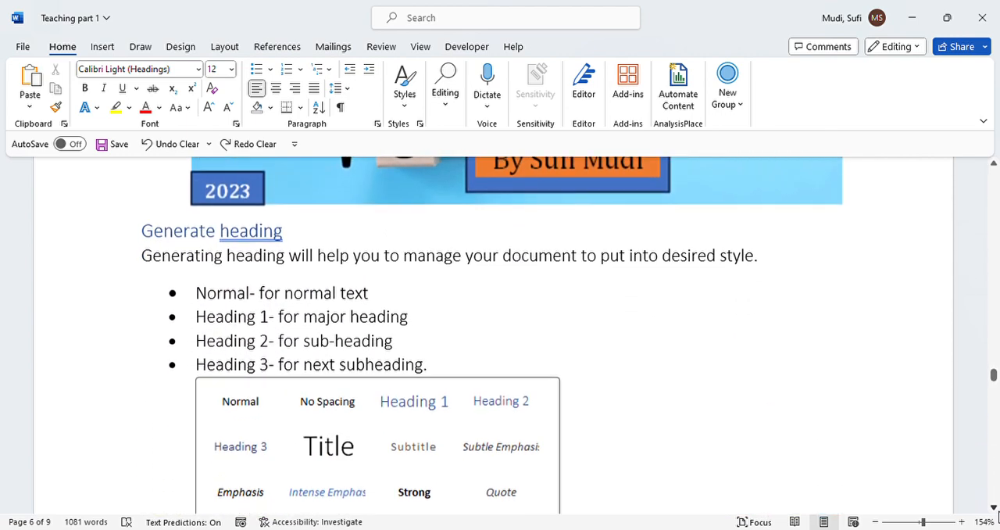
left_click(403, 256)
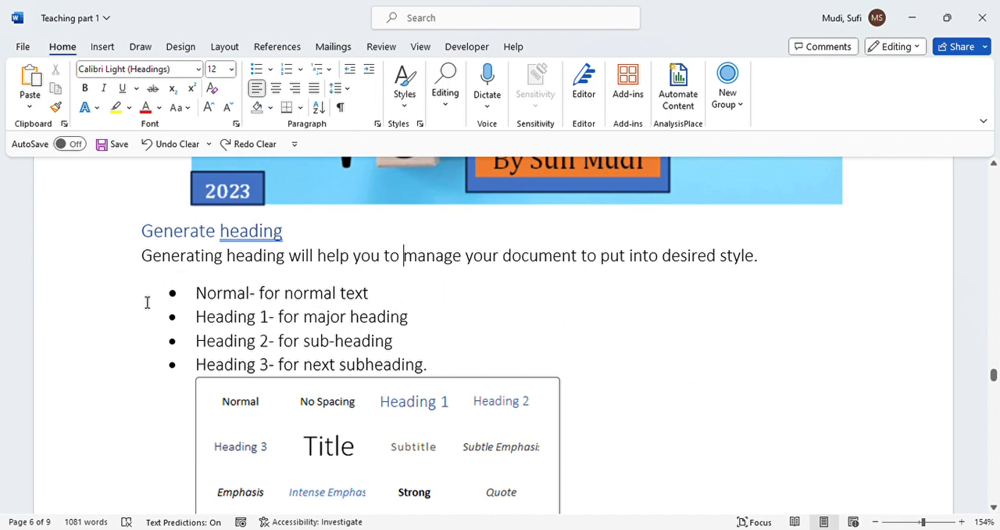
mouse_move(647, 373)
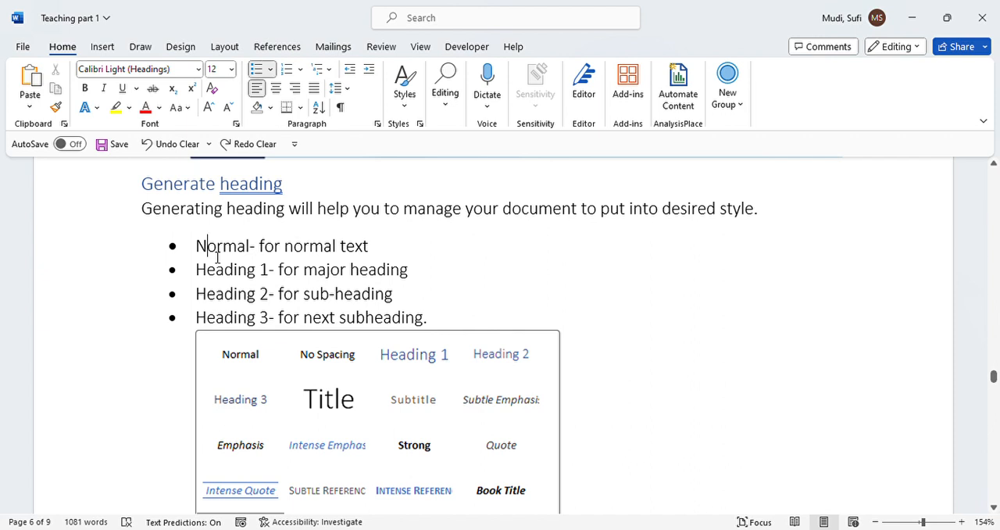
left_click(332, 245)
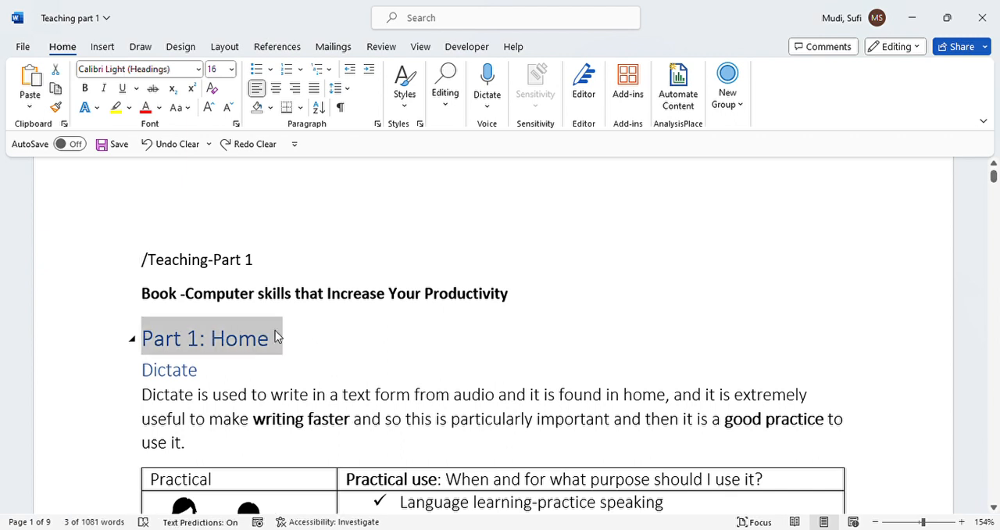
mouse_move(831, 307)
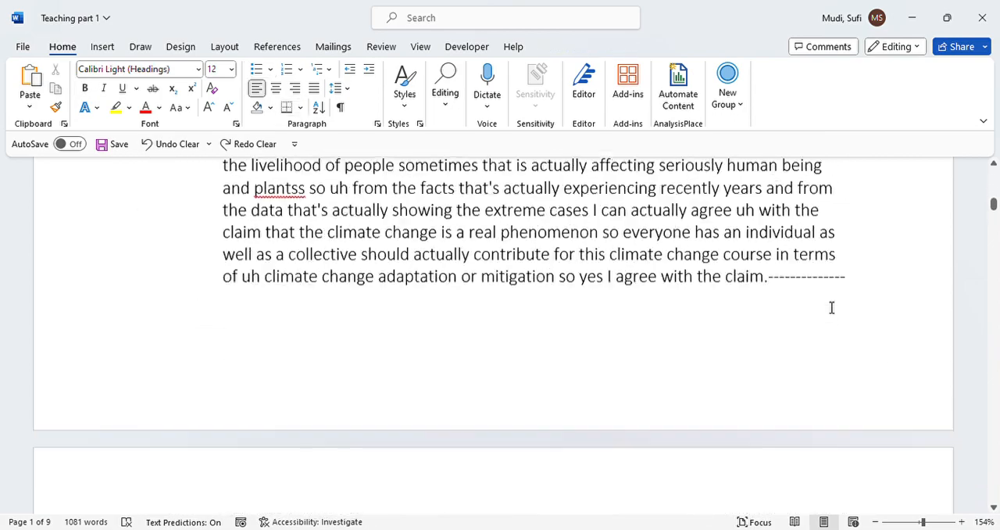
- Scroll down to the Generate heading section on page 6
scroll("down", 3)
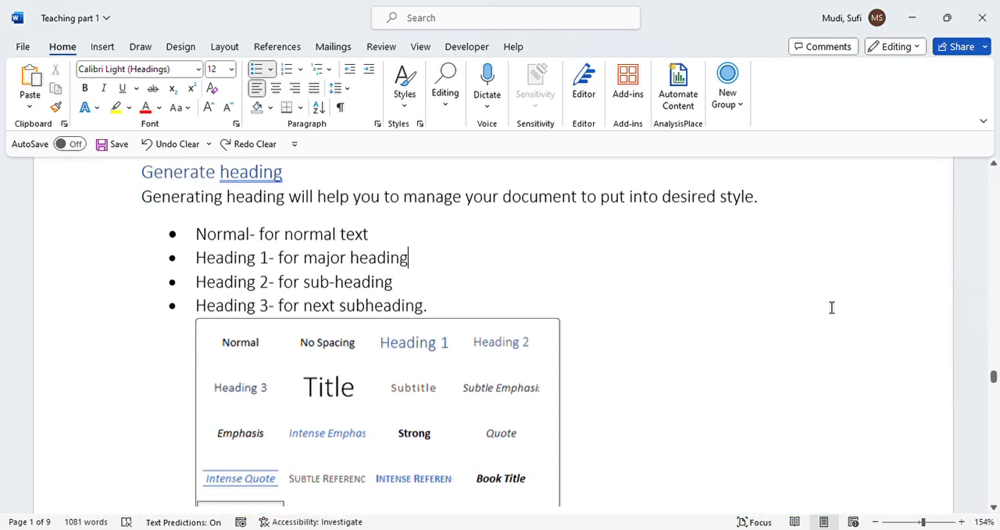
- Select then deselect the Generate heading line, and bring up the Draw tab's inking pens
scroll("down", 3)
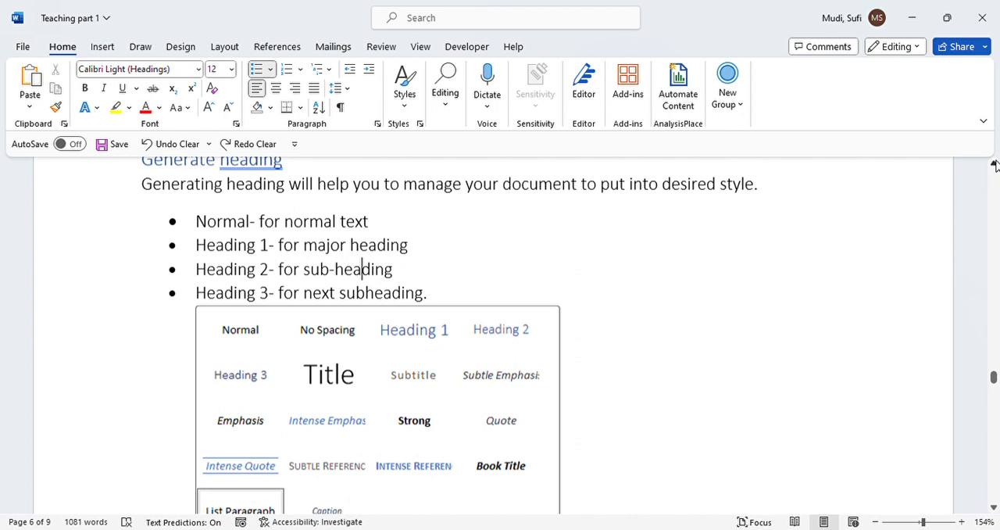
scroll("down", 3)
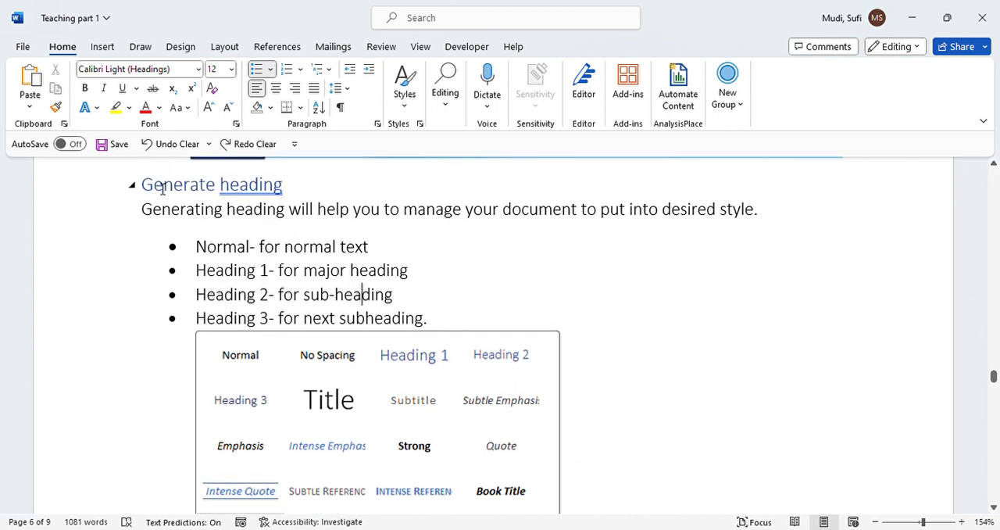
triple_click(211, 184)
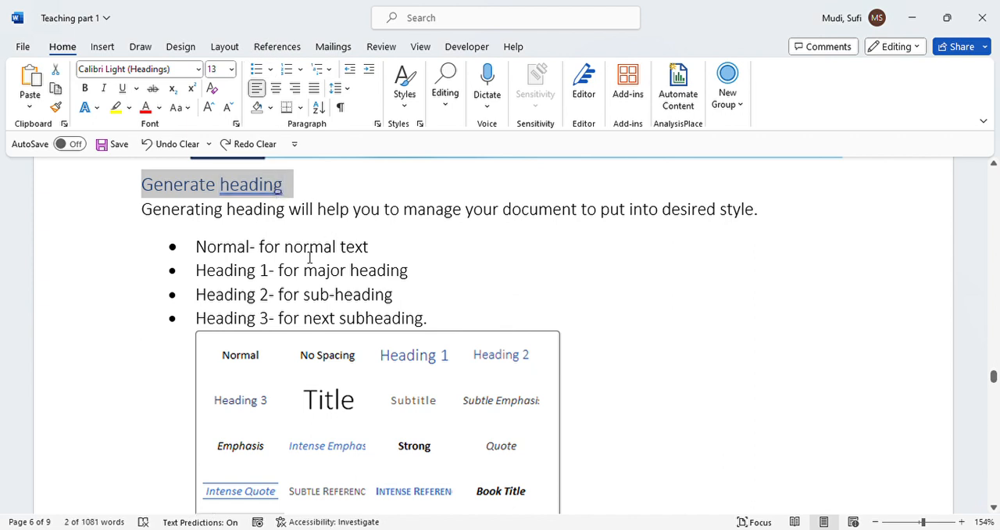
mouse_move(501, 354)
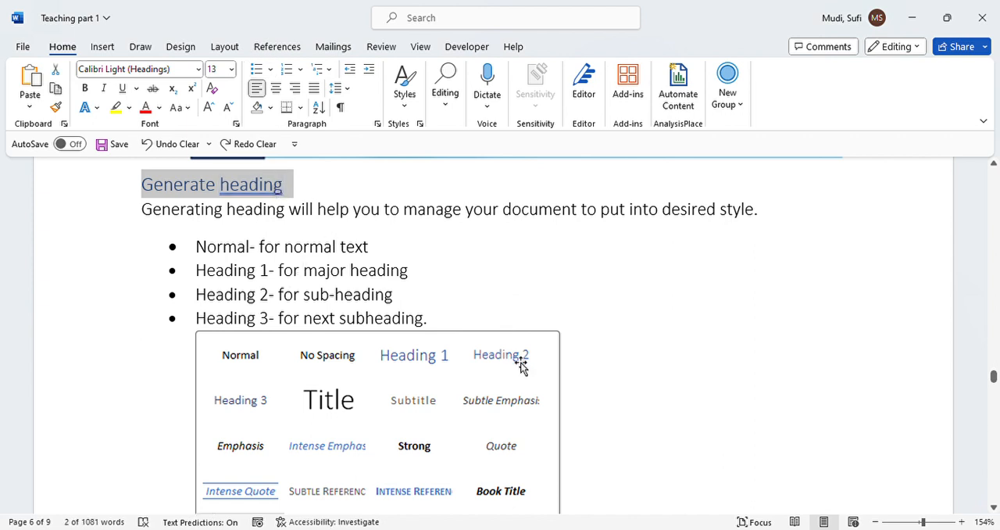
mouse_move(270, 324)
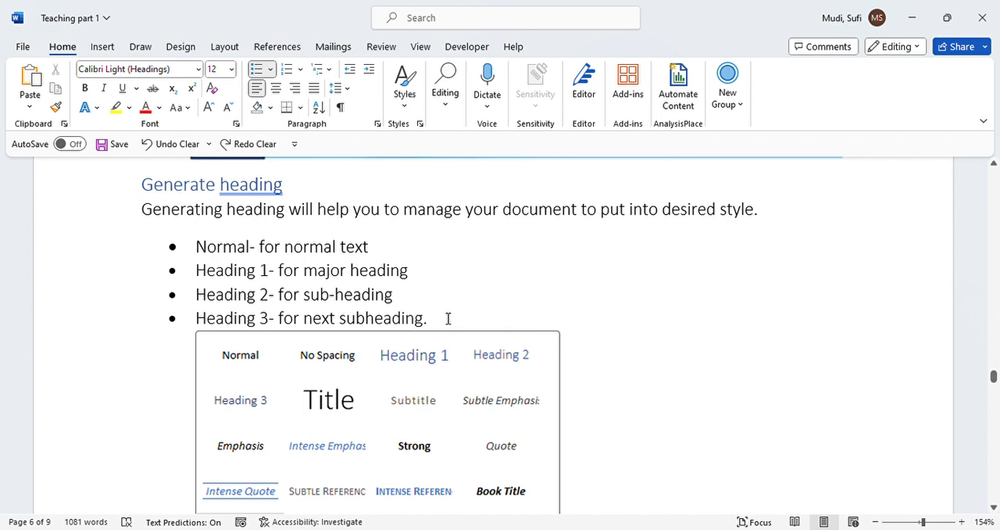
left_click(428, 318)
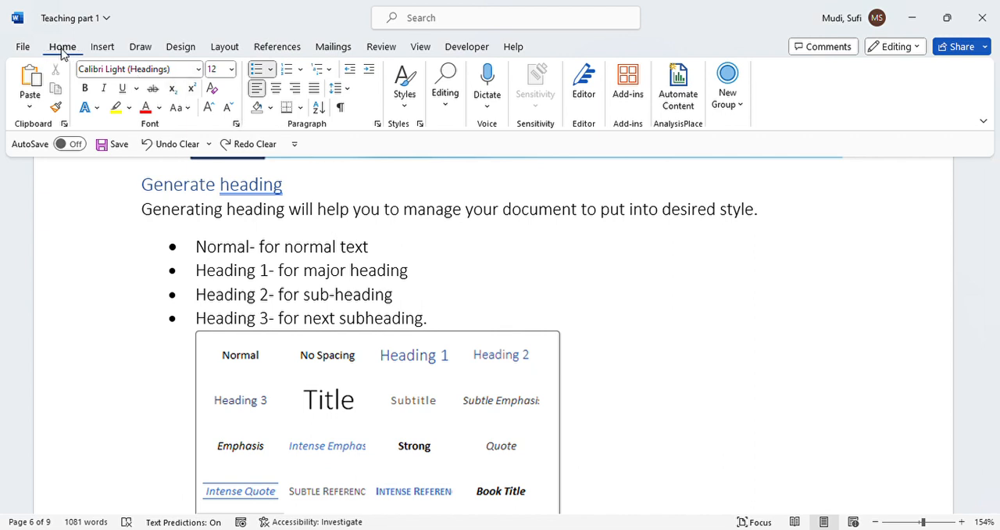
mouse_move(405, 85)
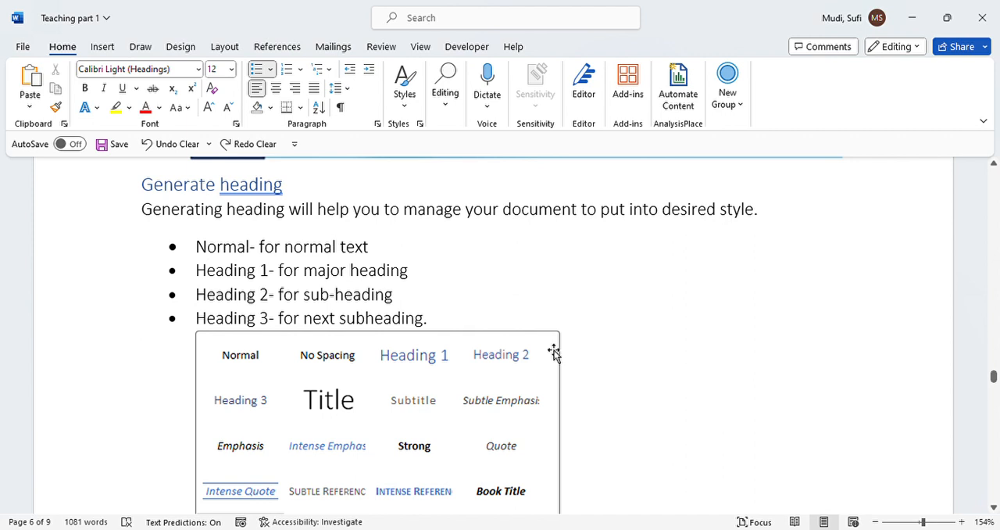
mouse_move(281, 500)
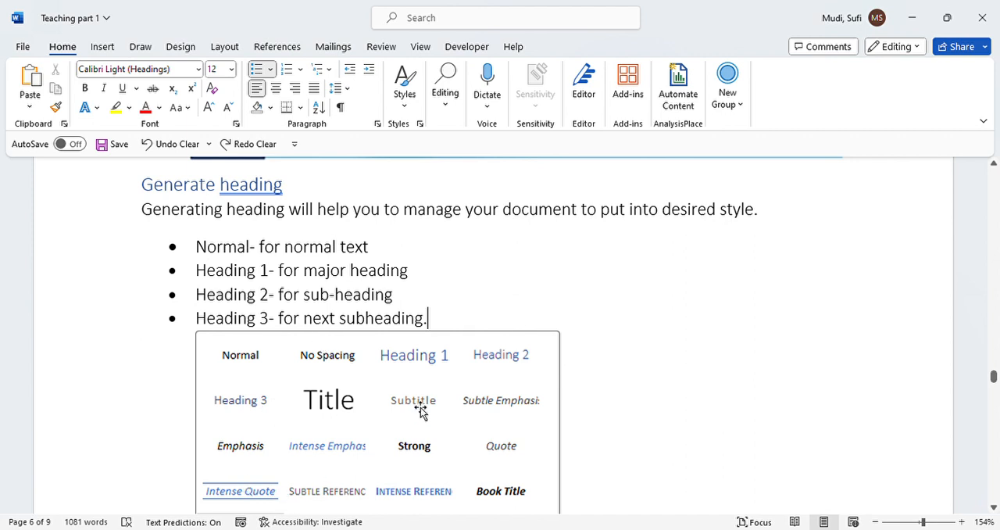
mouse_move(426, 363)
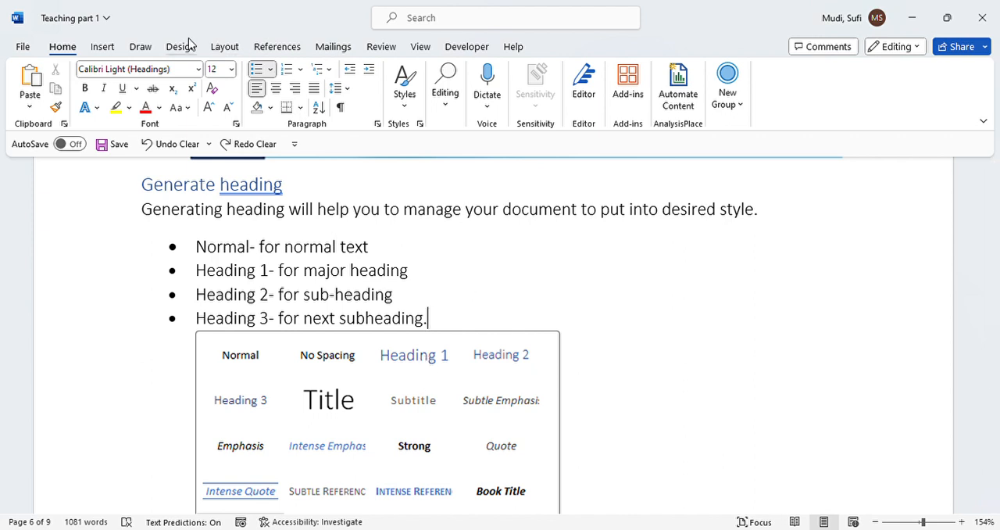
left_click(140, 46)
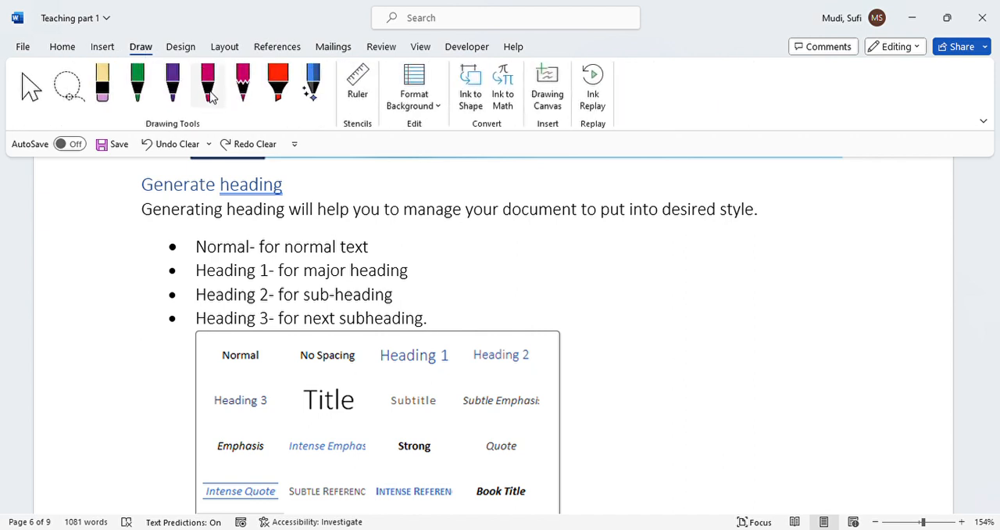
- Pick the magenta pen with Ink to Shape on, returning to the Generate heading section
left_click(208, 83)
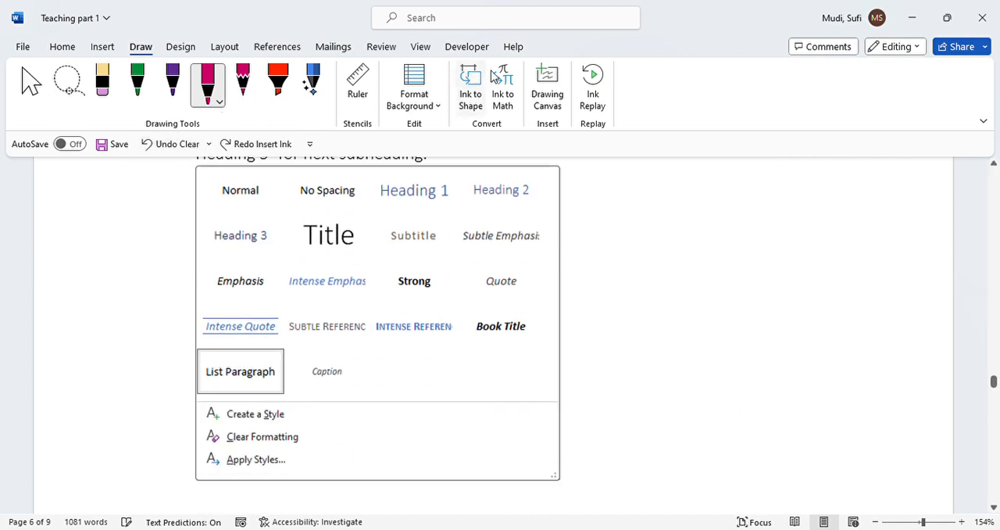
mouse_move(470, 86)
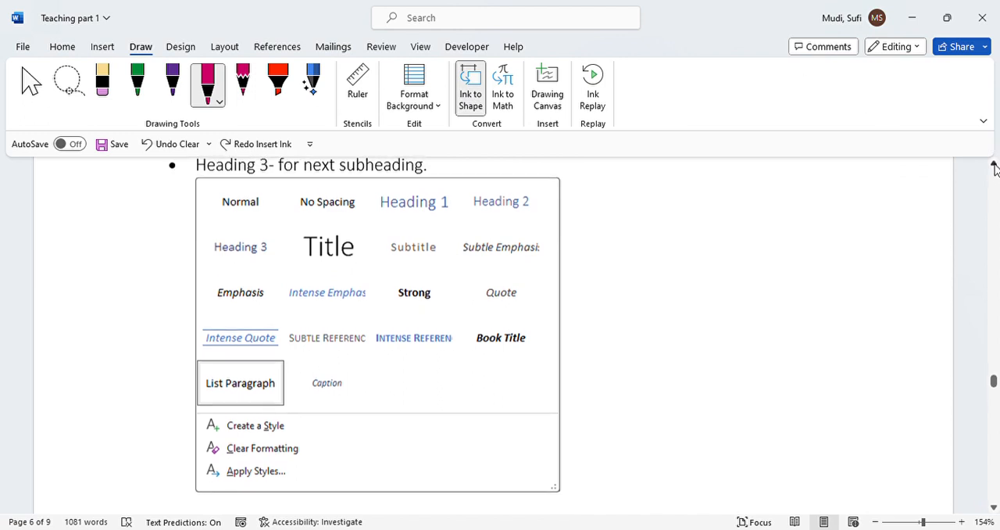
scroll("down", 3)
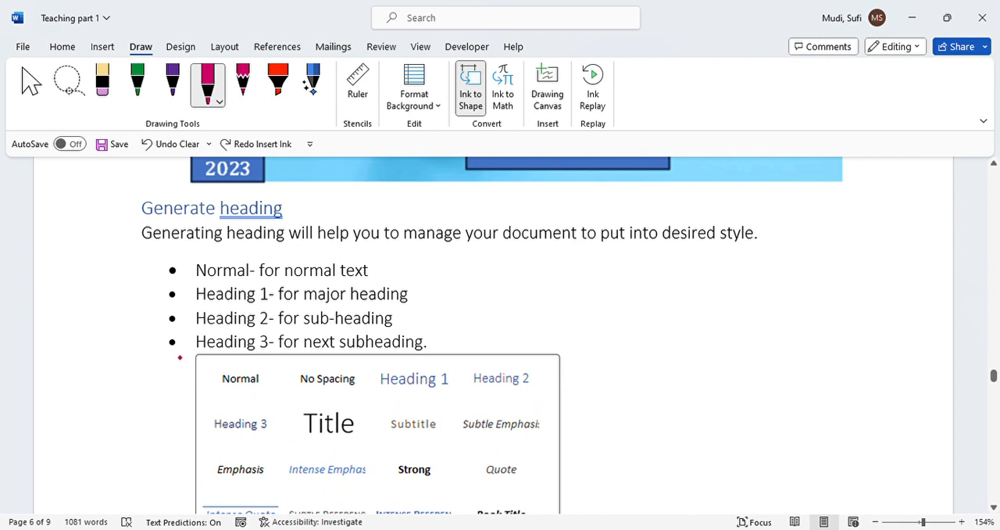
- Draw three magenta arrows to Normal, Heading 1 and Heading 2, then loop around the Generate heading title
left_click_drag(173, 356, 221, 381)
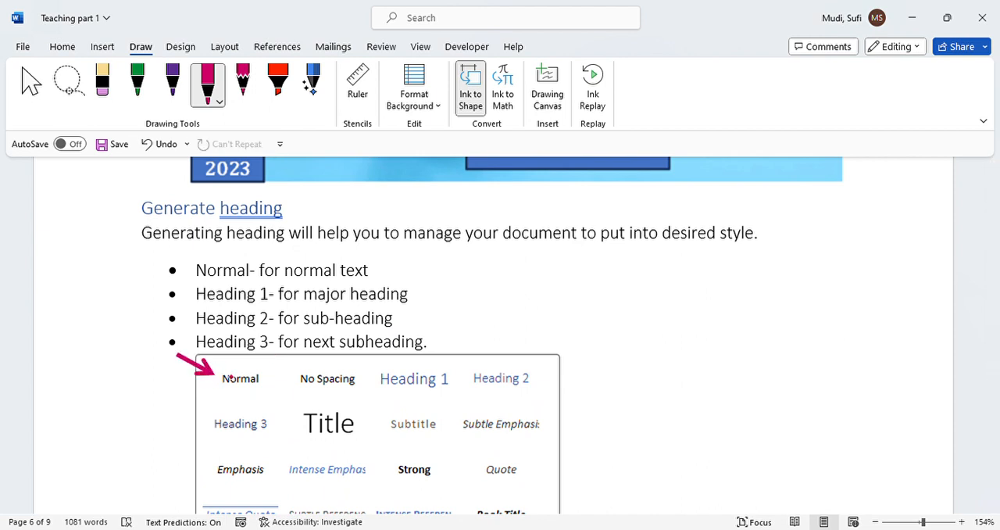
left_click_drag(443, 304, 440, 367)
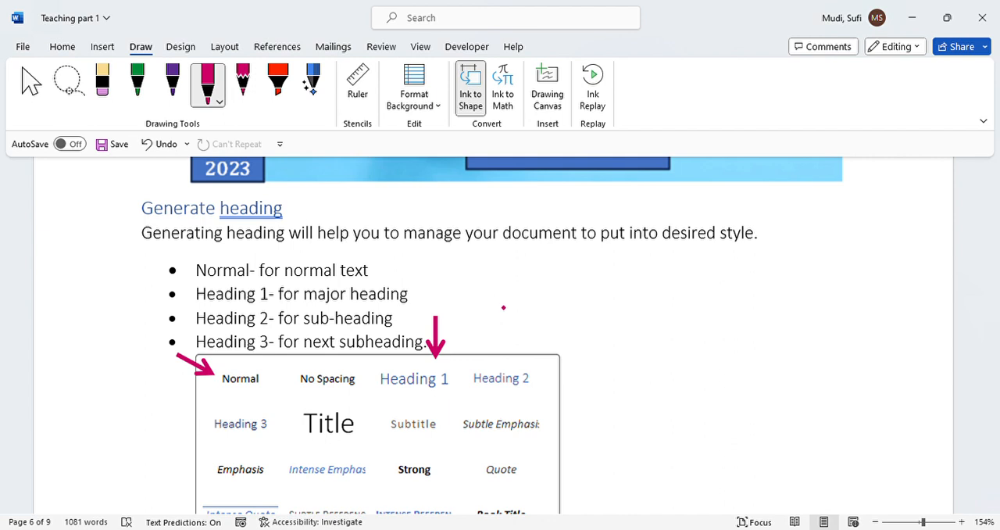
left_click_drag(501, 299, 497, 361)
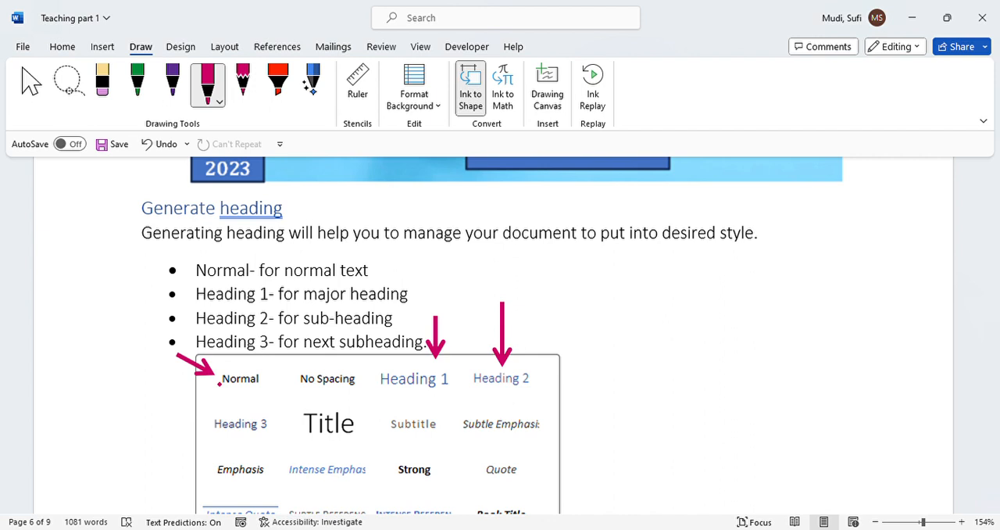
mouse_move(323, 292)
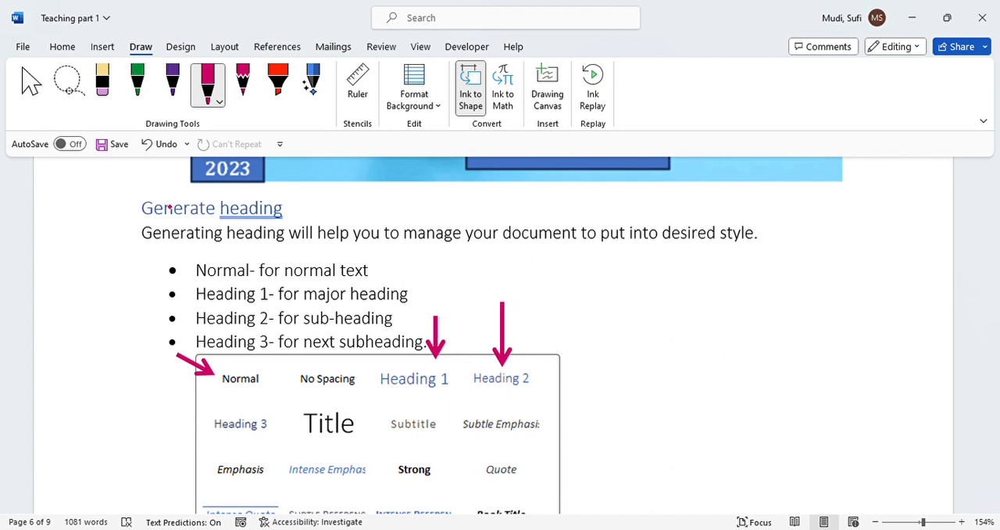
left_click_drag(133, 196, 200, 196)
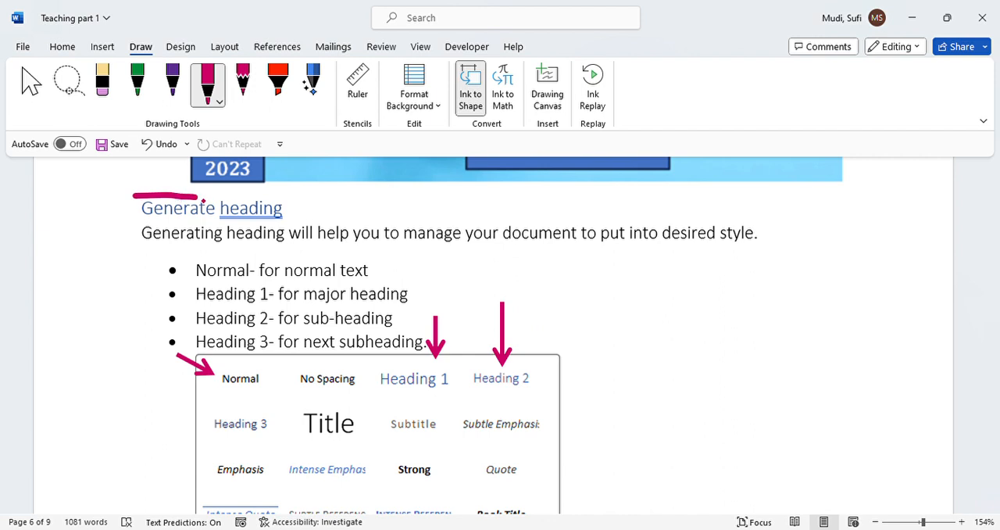
left_click_drag(141, 217, 293, 209)
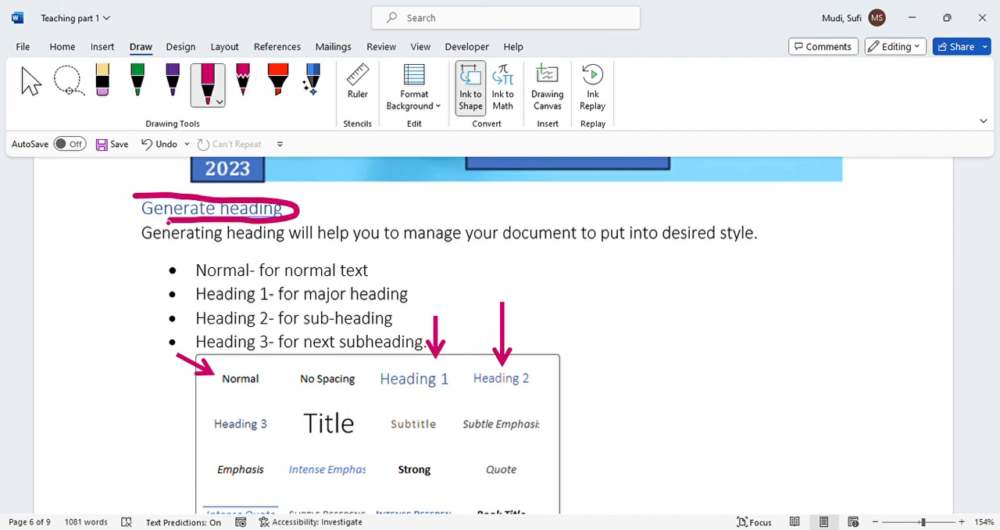